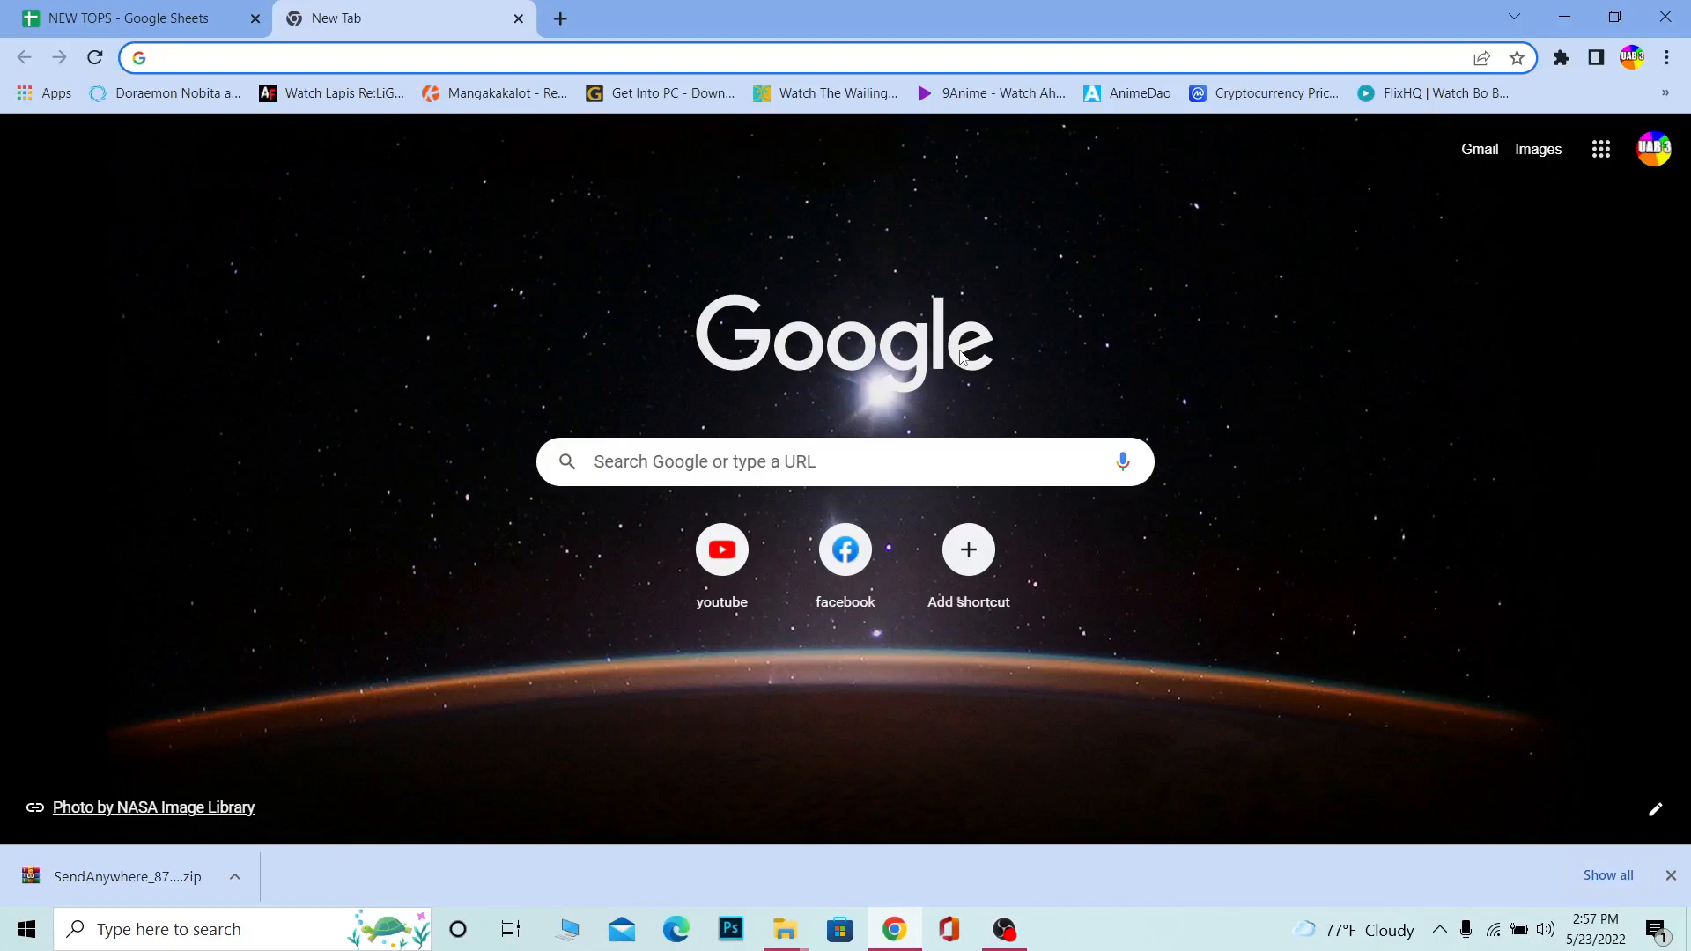
- Load crunchyroll.com/en-gb in the second tab, replacing the typed coinmarketcap.com entry
type("coinmarketcap.com")
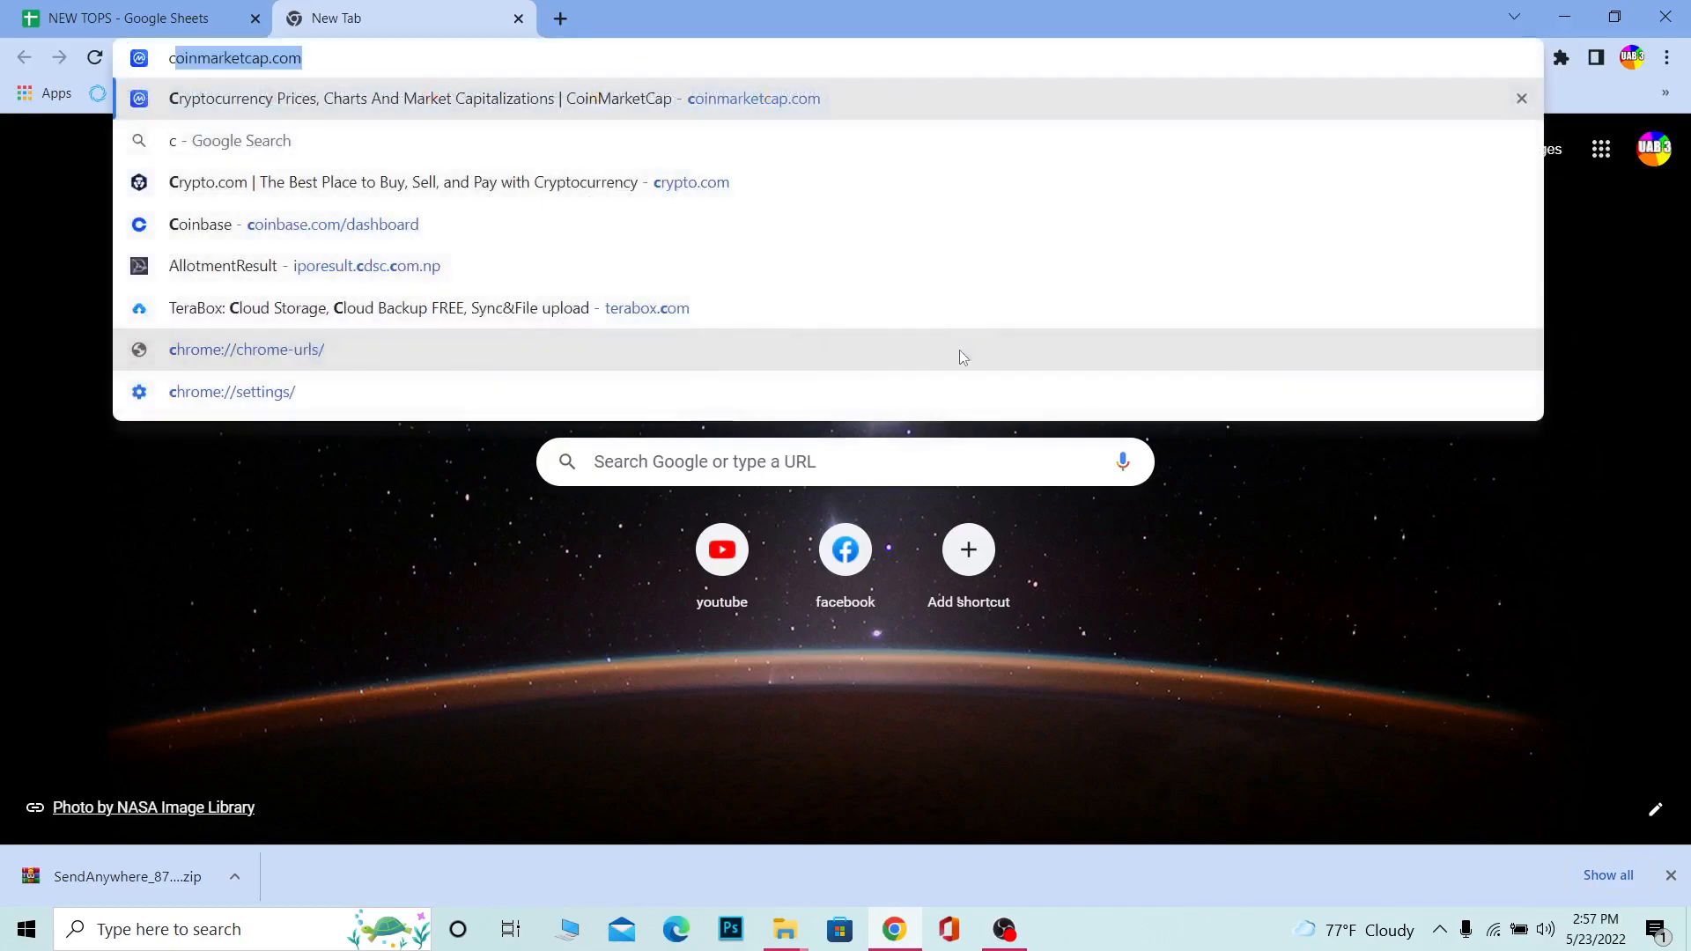
type("crunchyroll.com/en-gb")
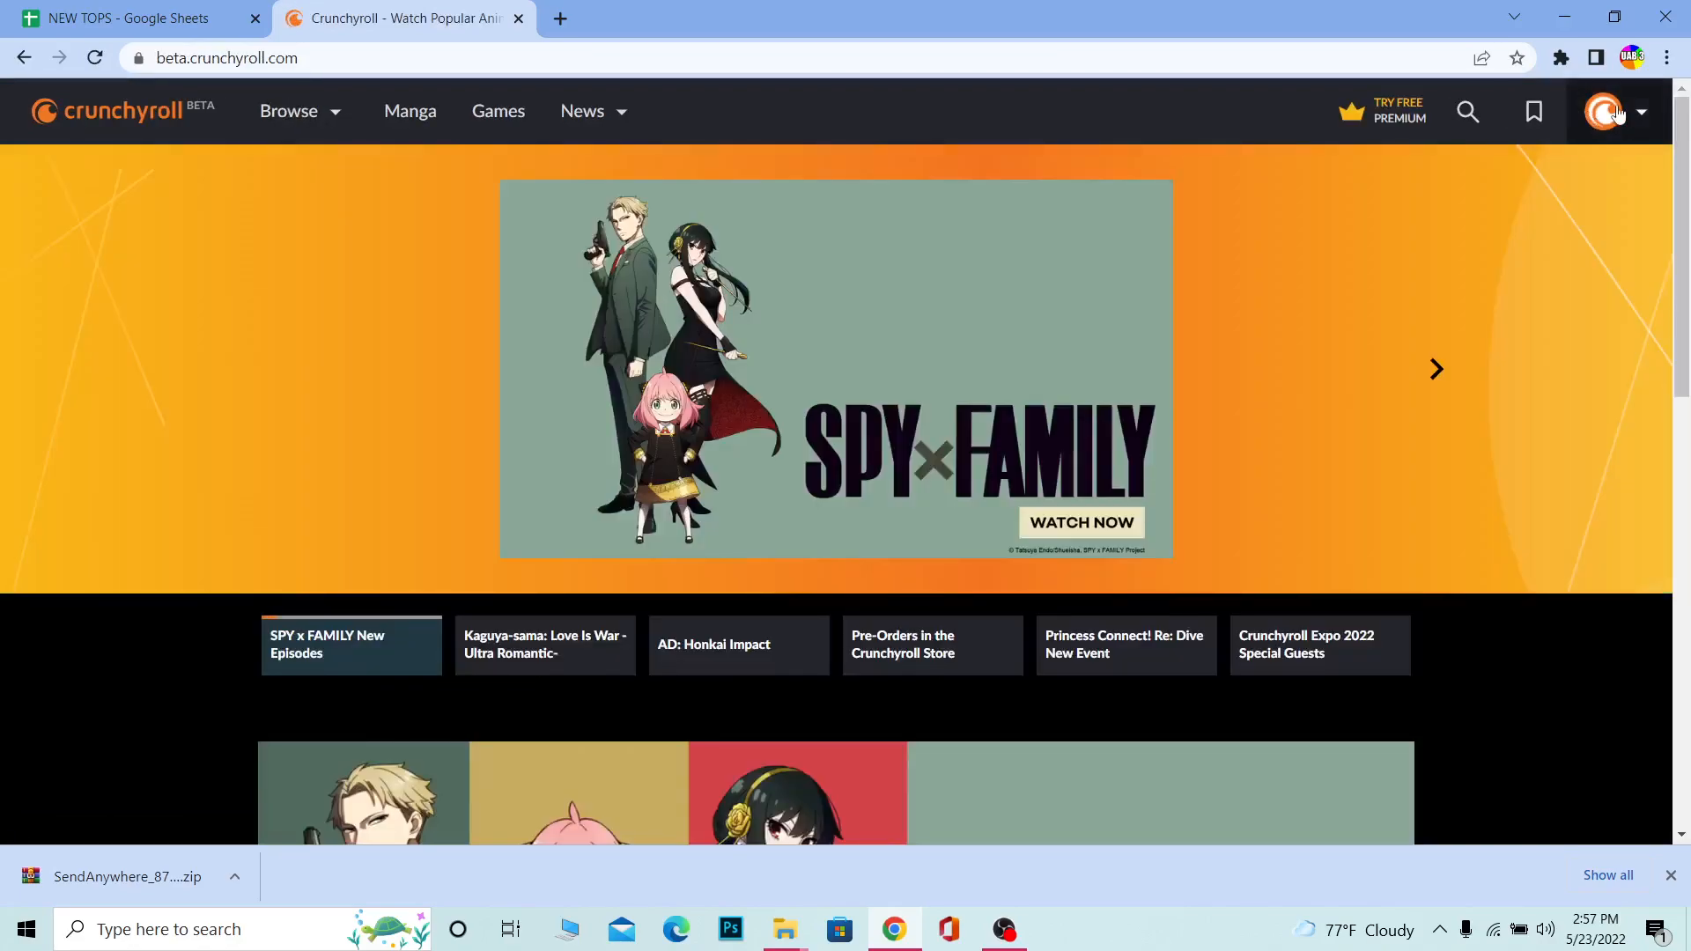
- Go to Crunchyroll's Account Deactivation page from crunchyroll.com in a third tab
left_click(1620, 111)
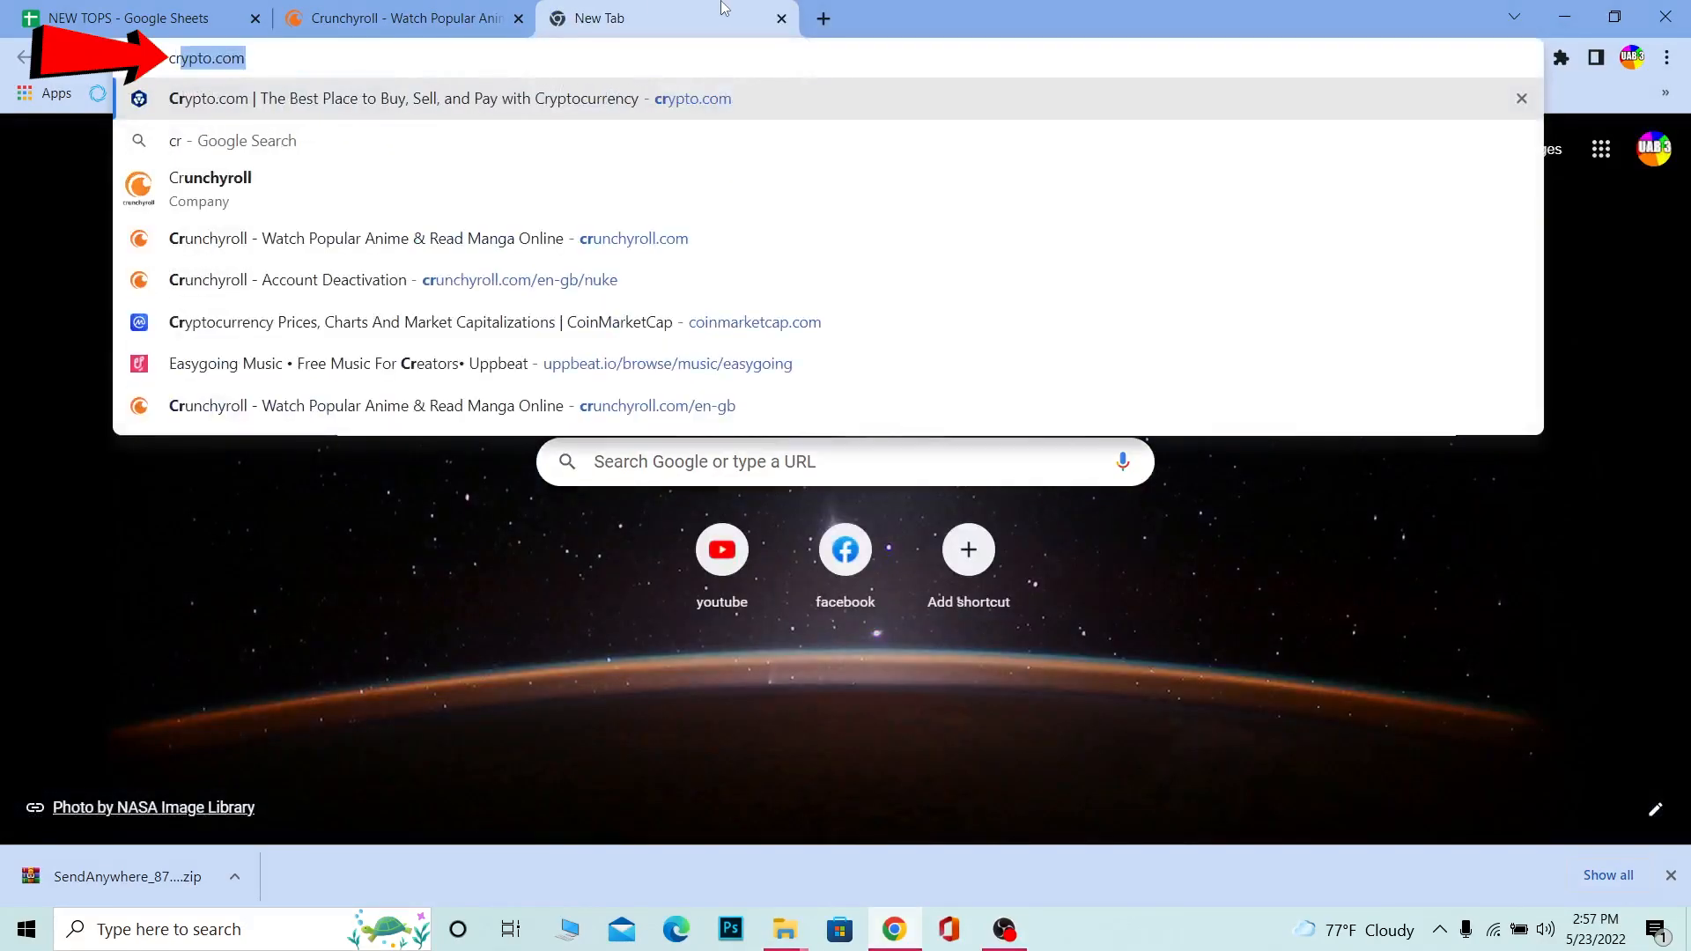
type("crunchyroll.com/en-gb/nuke")
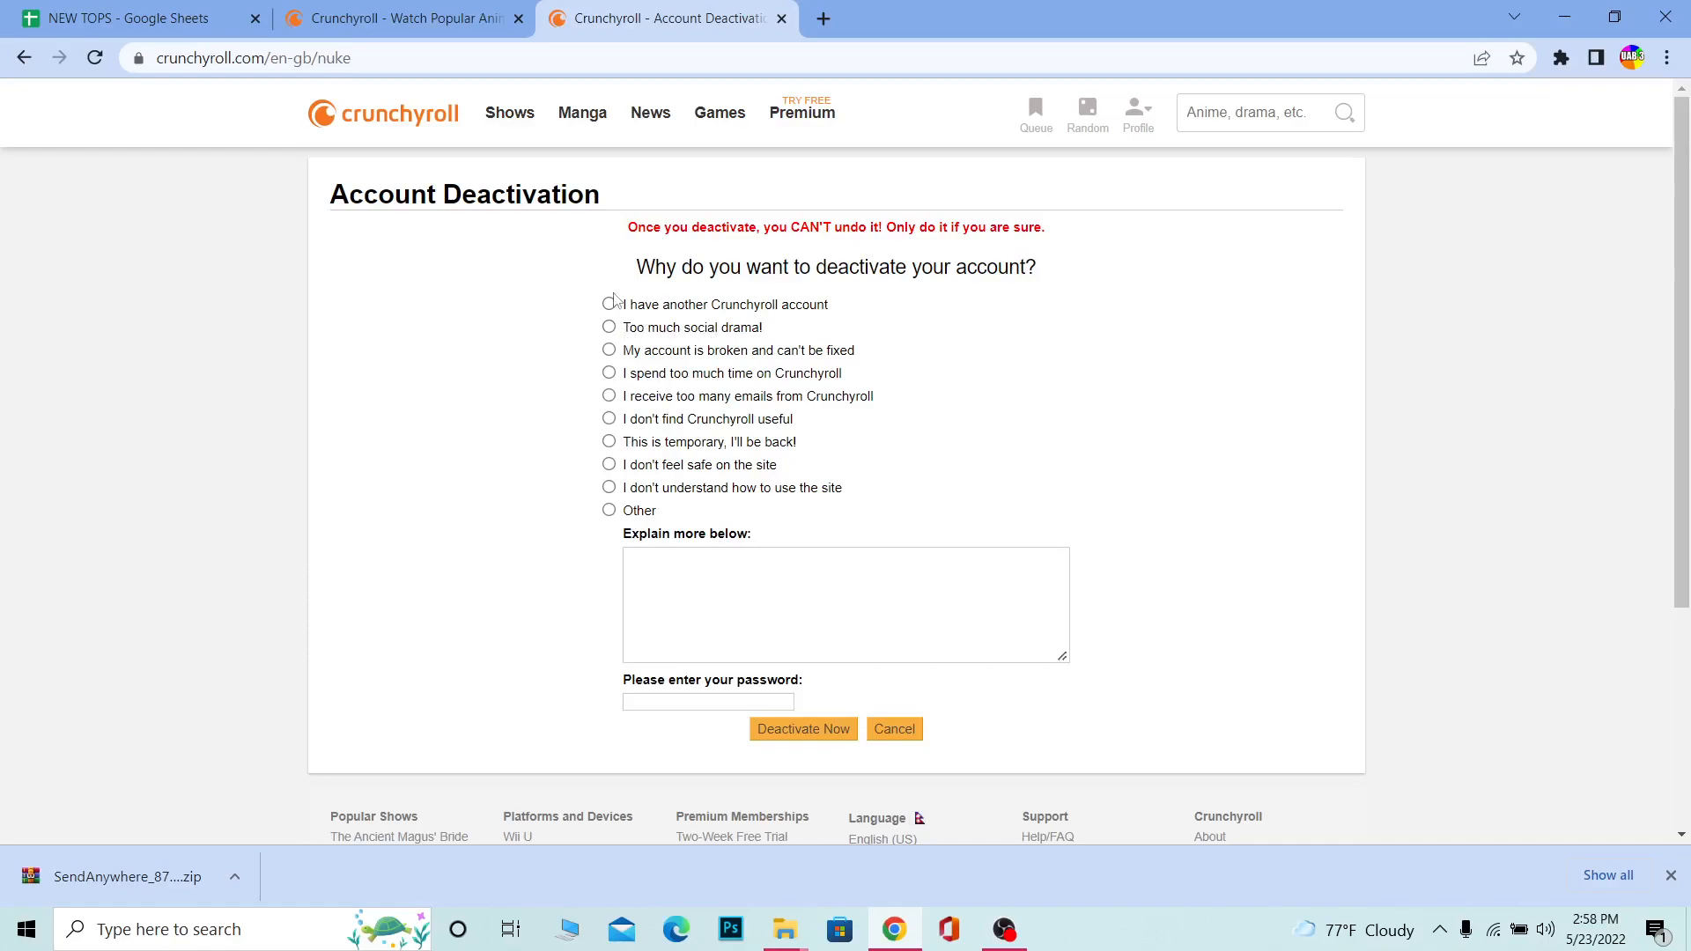
- Choose the Other reason, explain 'i dont like it anymore', and focus the password field
left_click(608, 510)
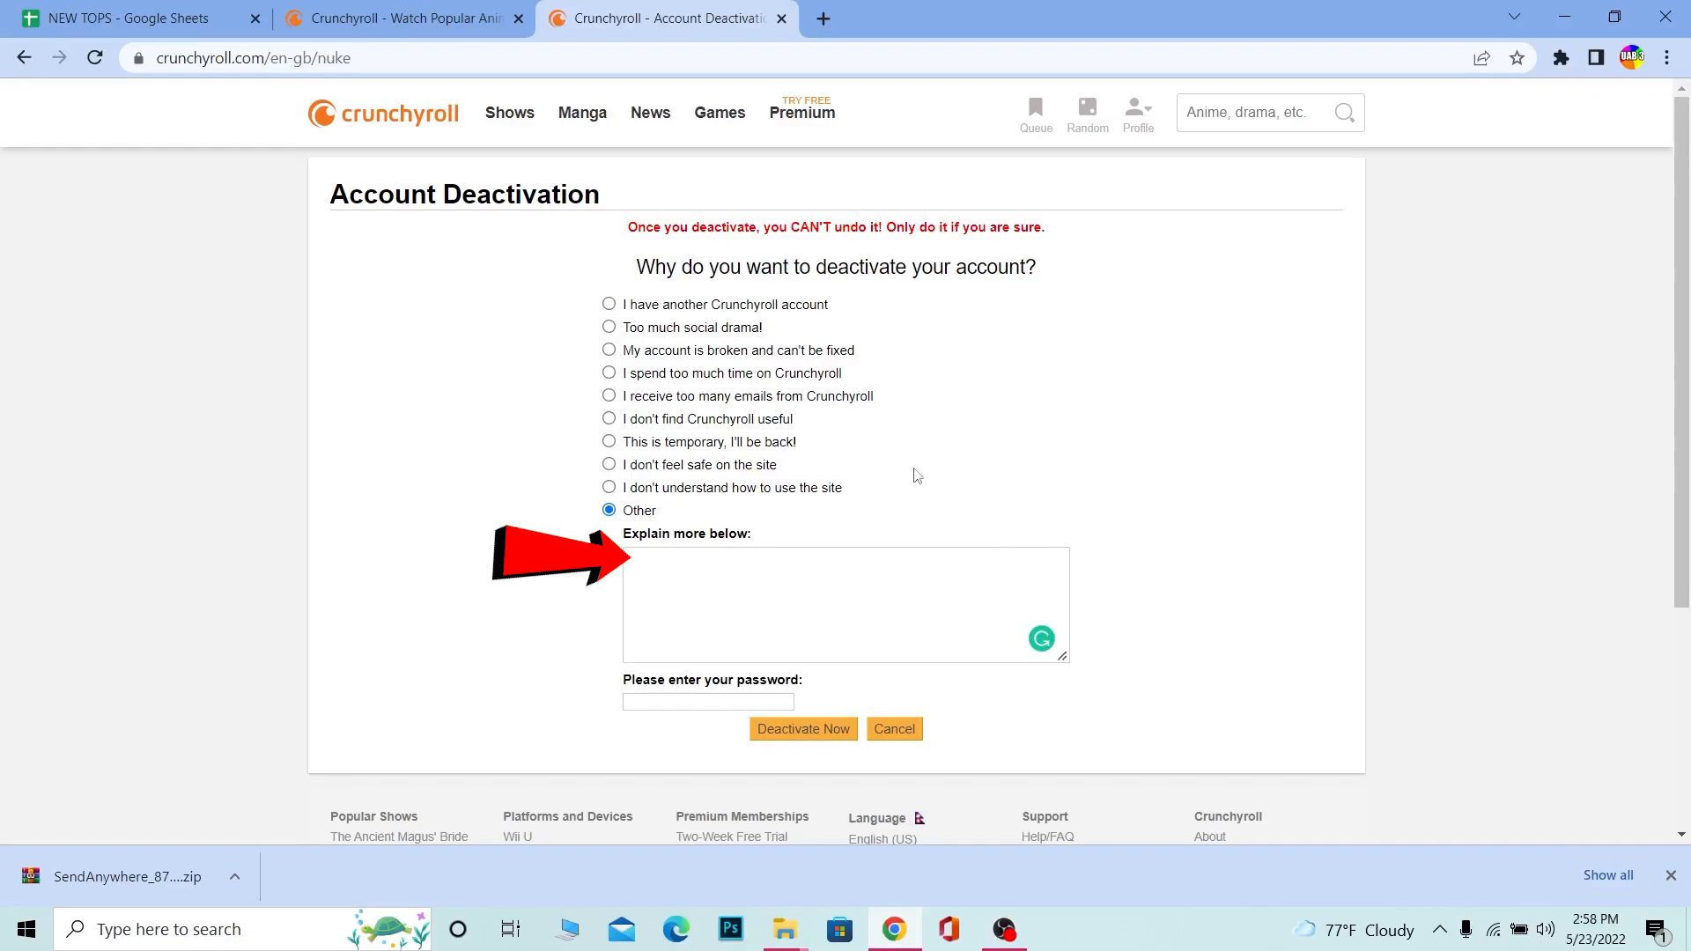
type("for a random reason")
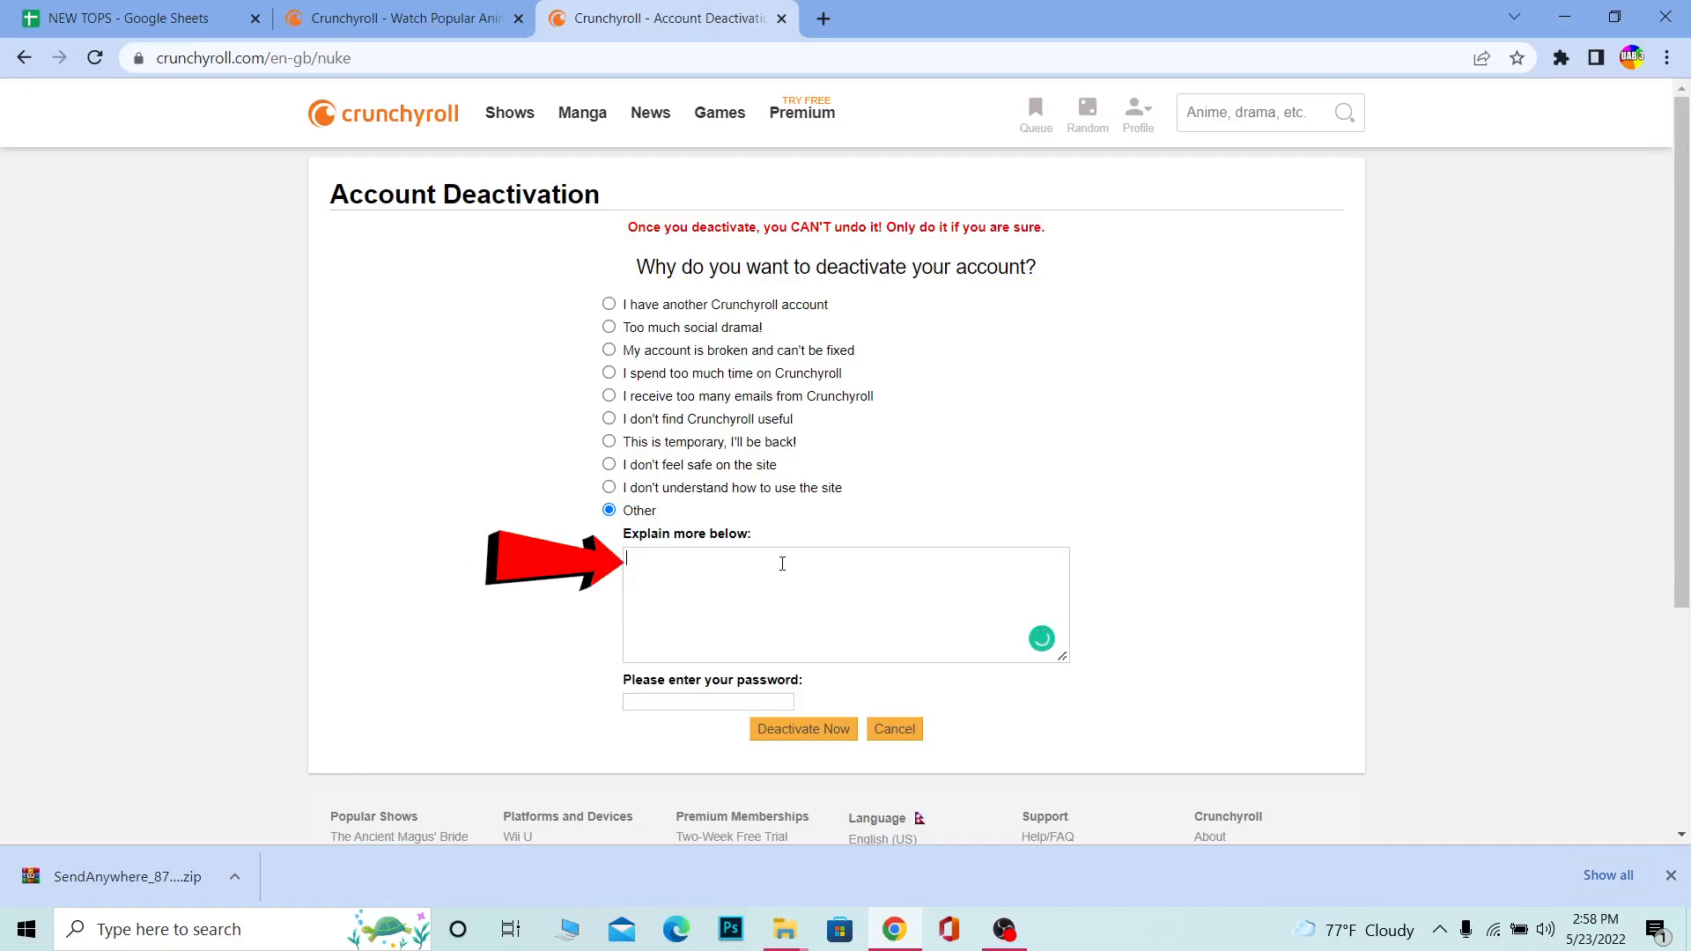
type("i dont like it anymore")
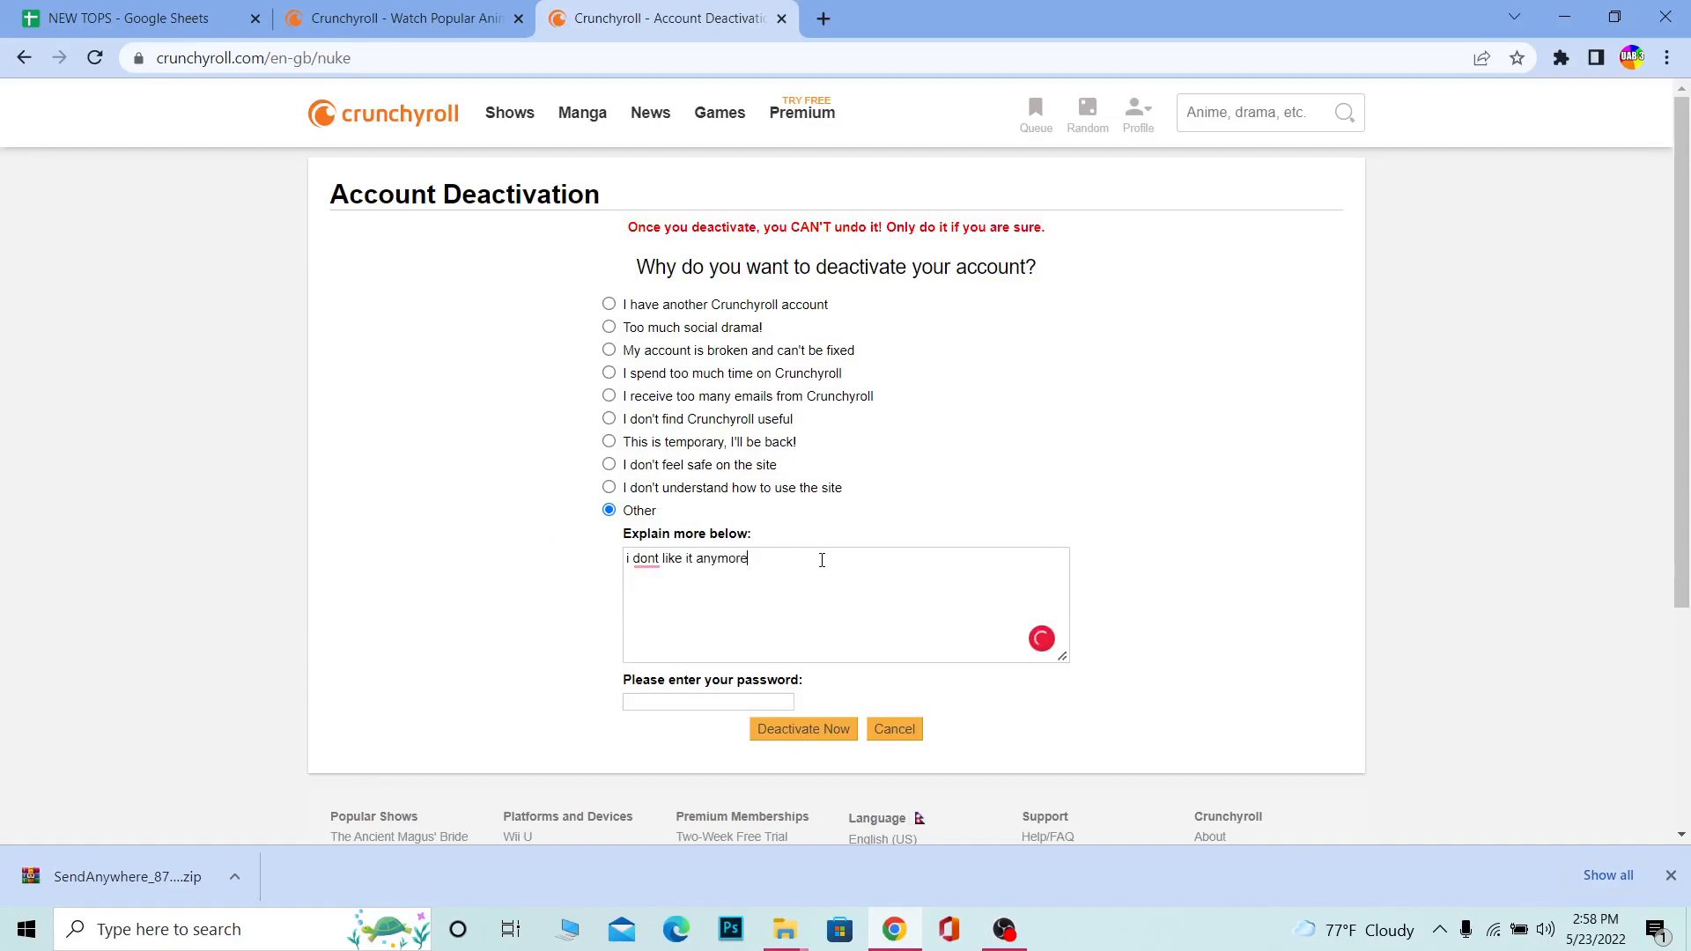
left_click(706, 701)
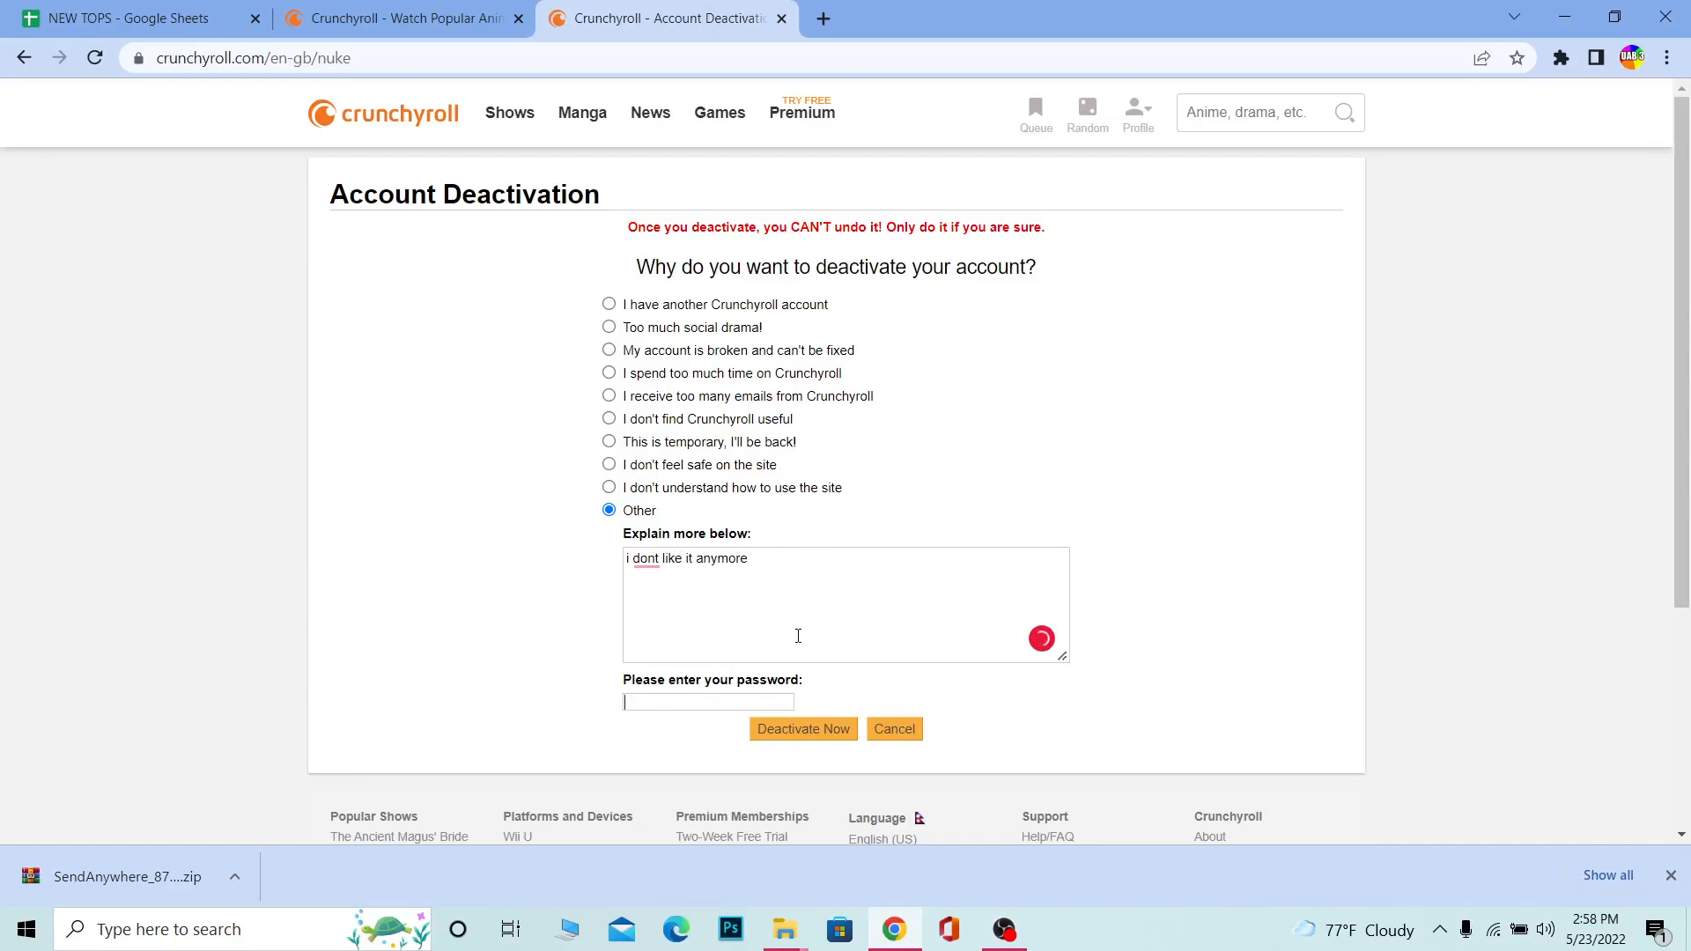
- Enter the account password into the deactivation form's password field
type("password")
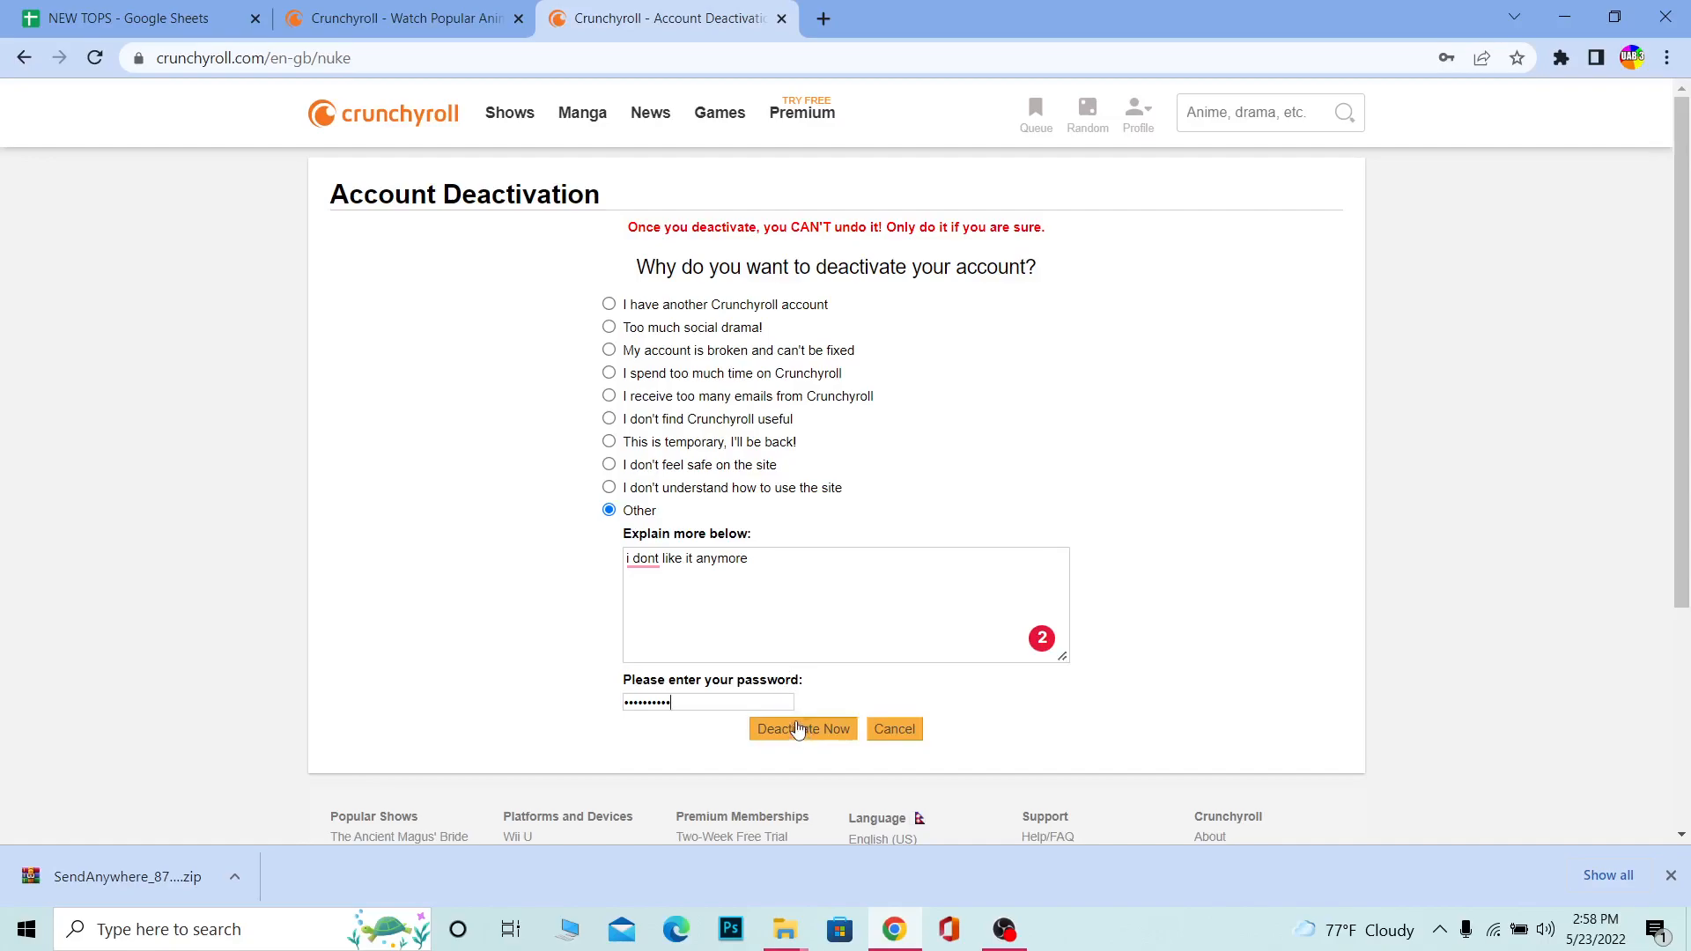
mouse_move(773, 593)
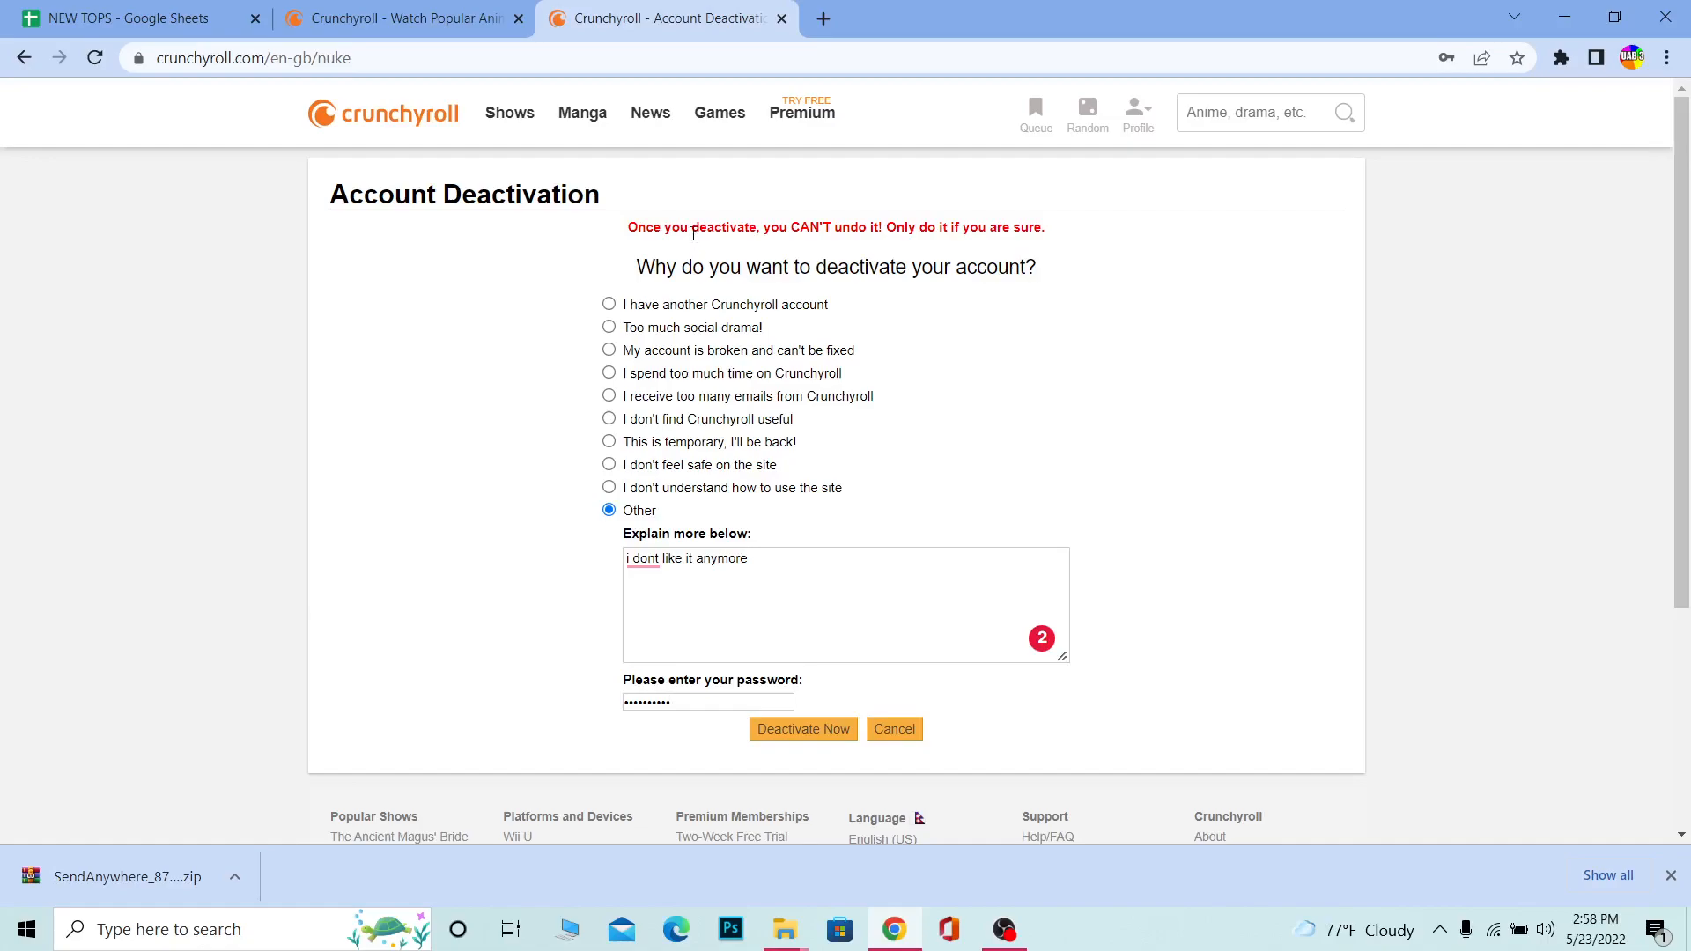
mouse_move(582, 241)
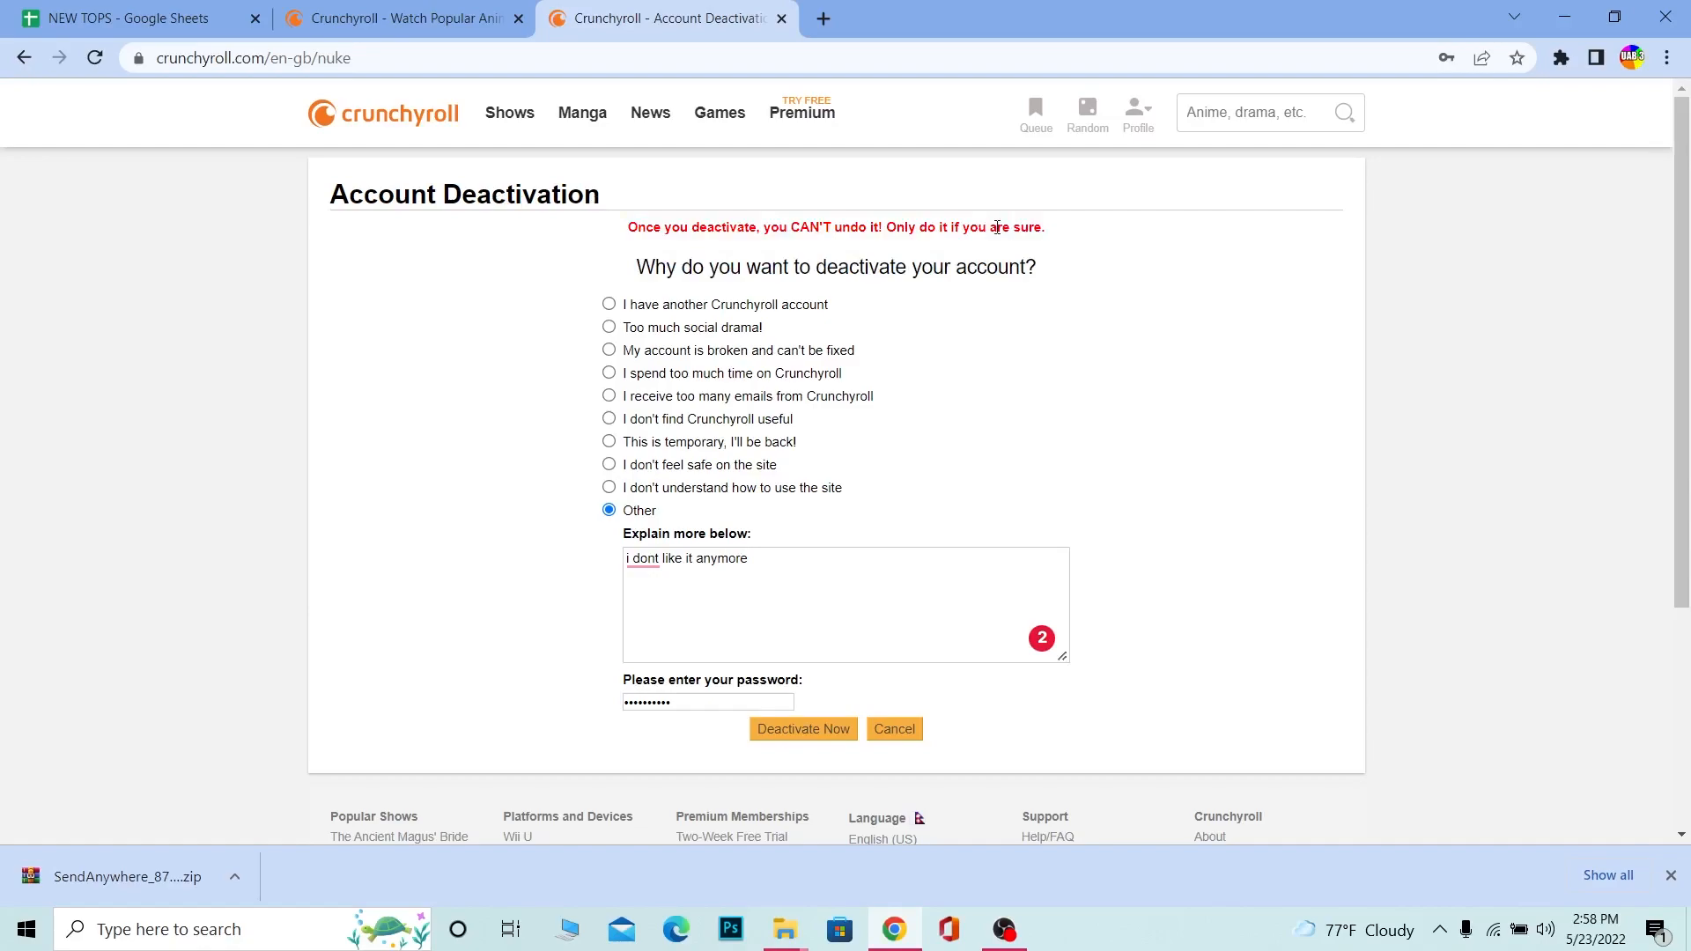
mouse_move(1041, 259)
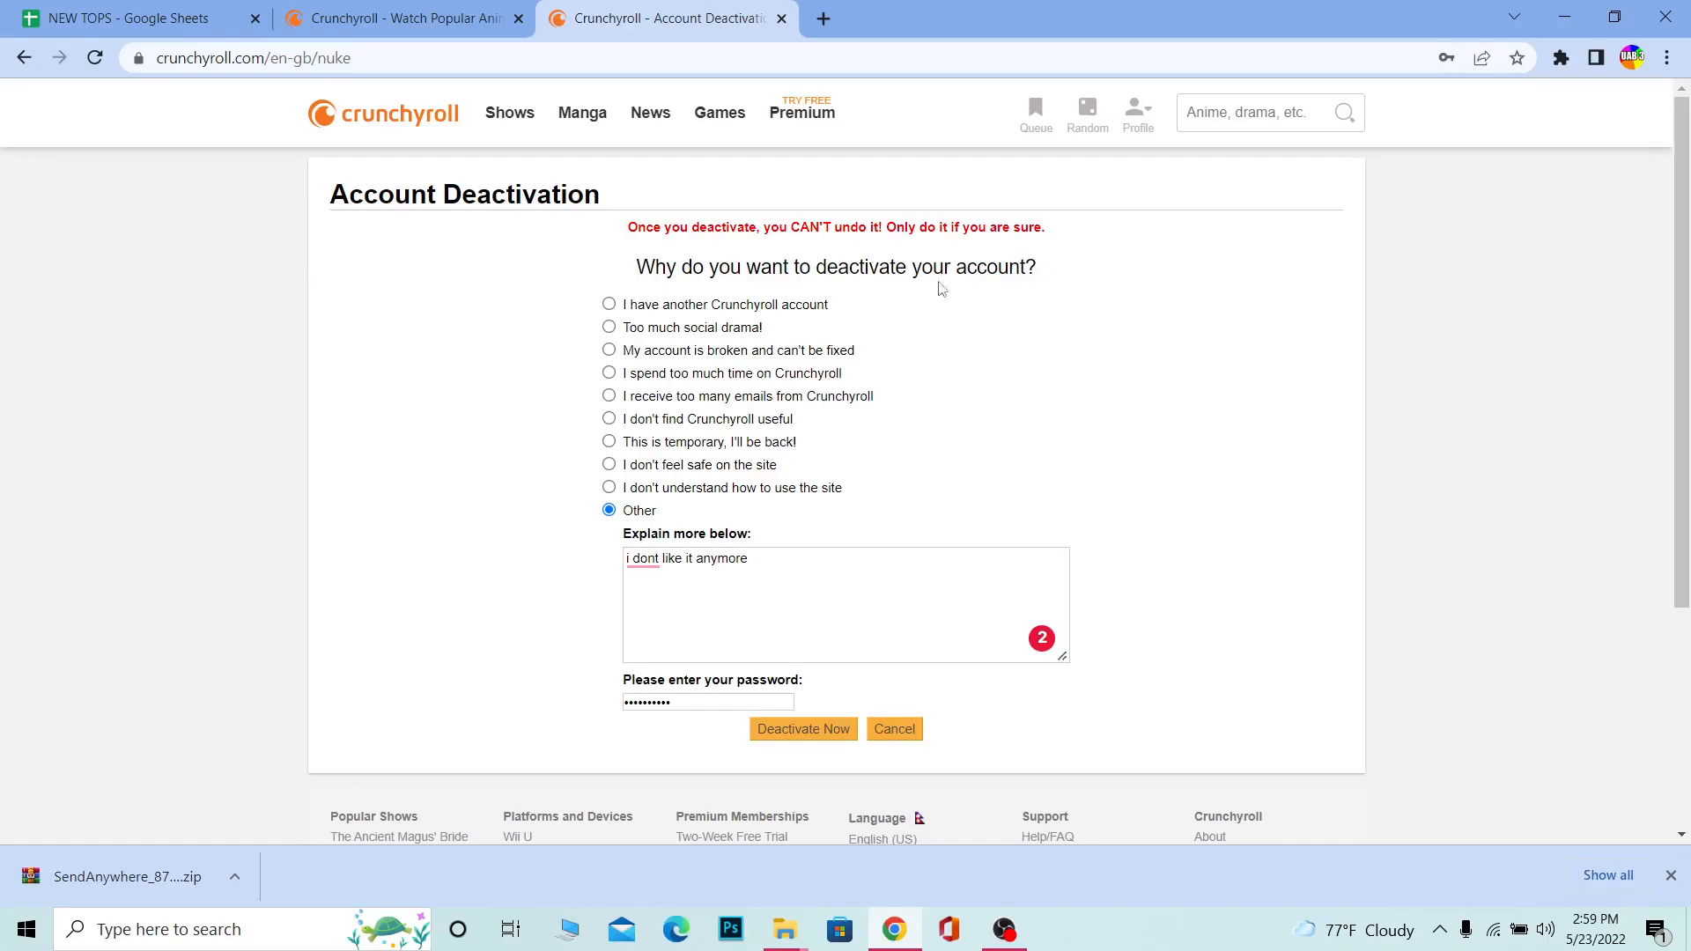
mouse_move(803, 728)
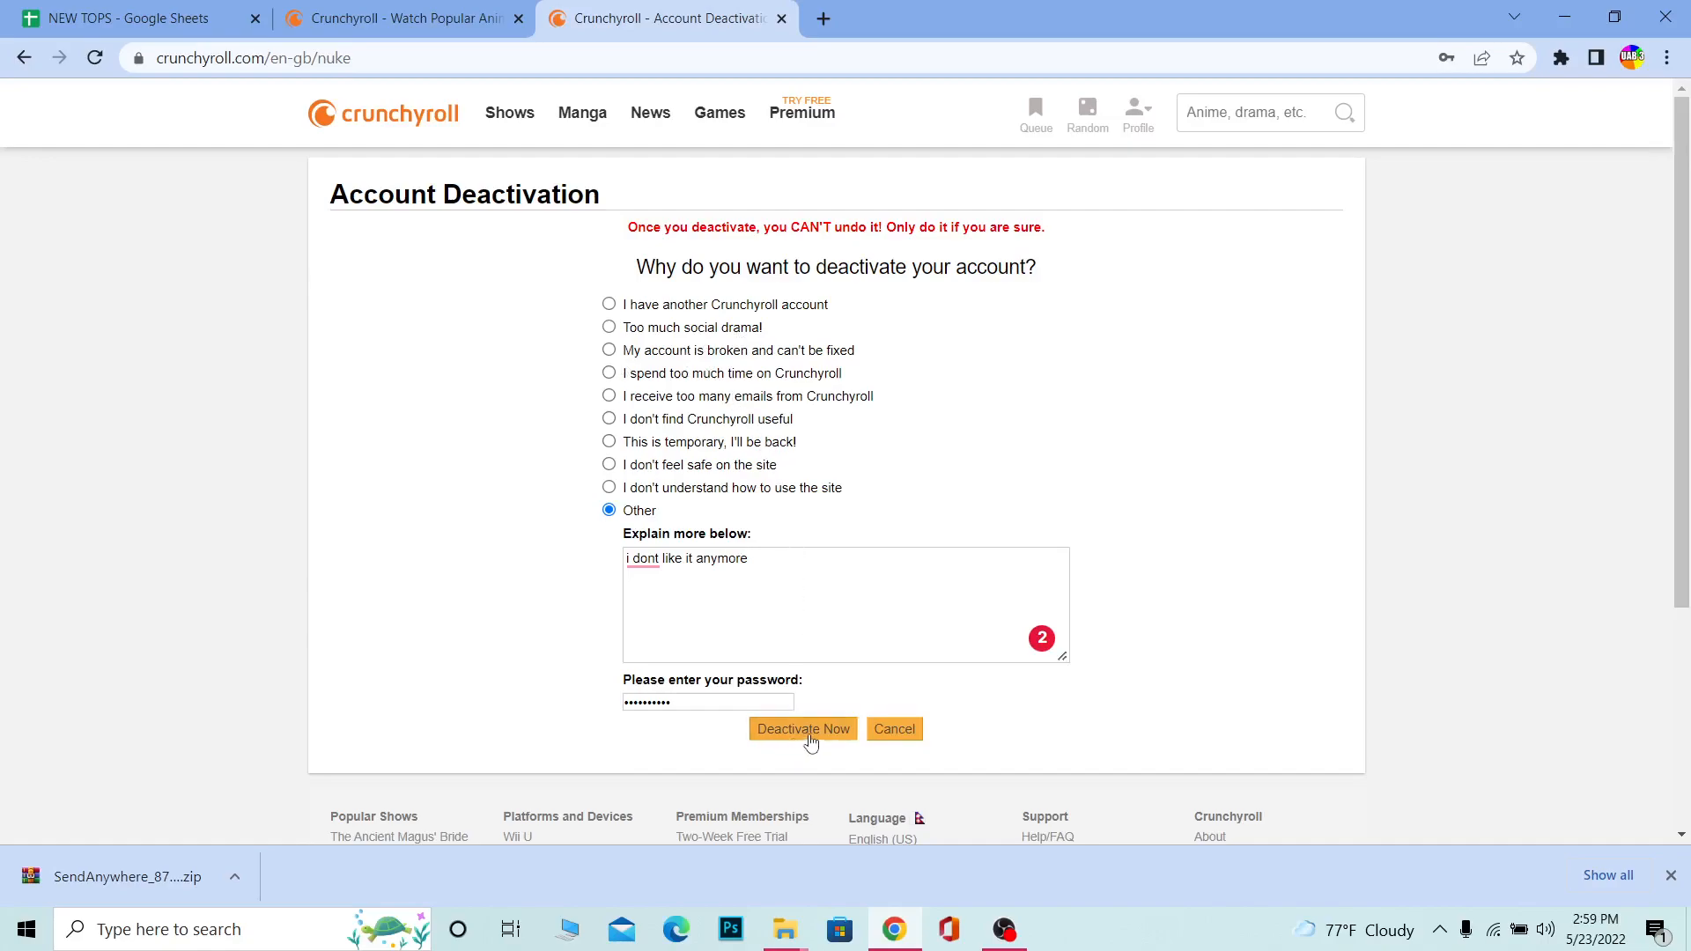
mouse_move(549, 669)
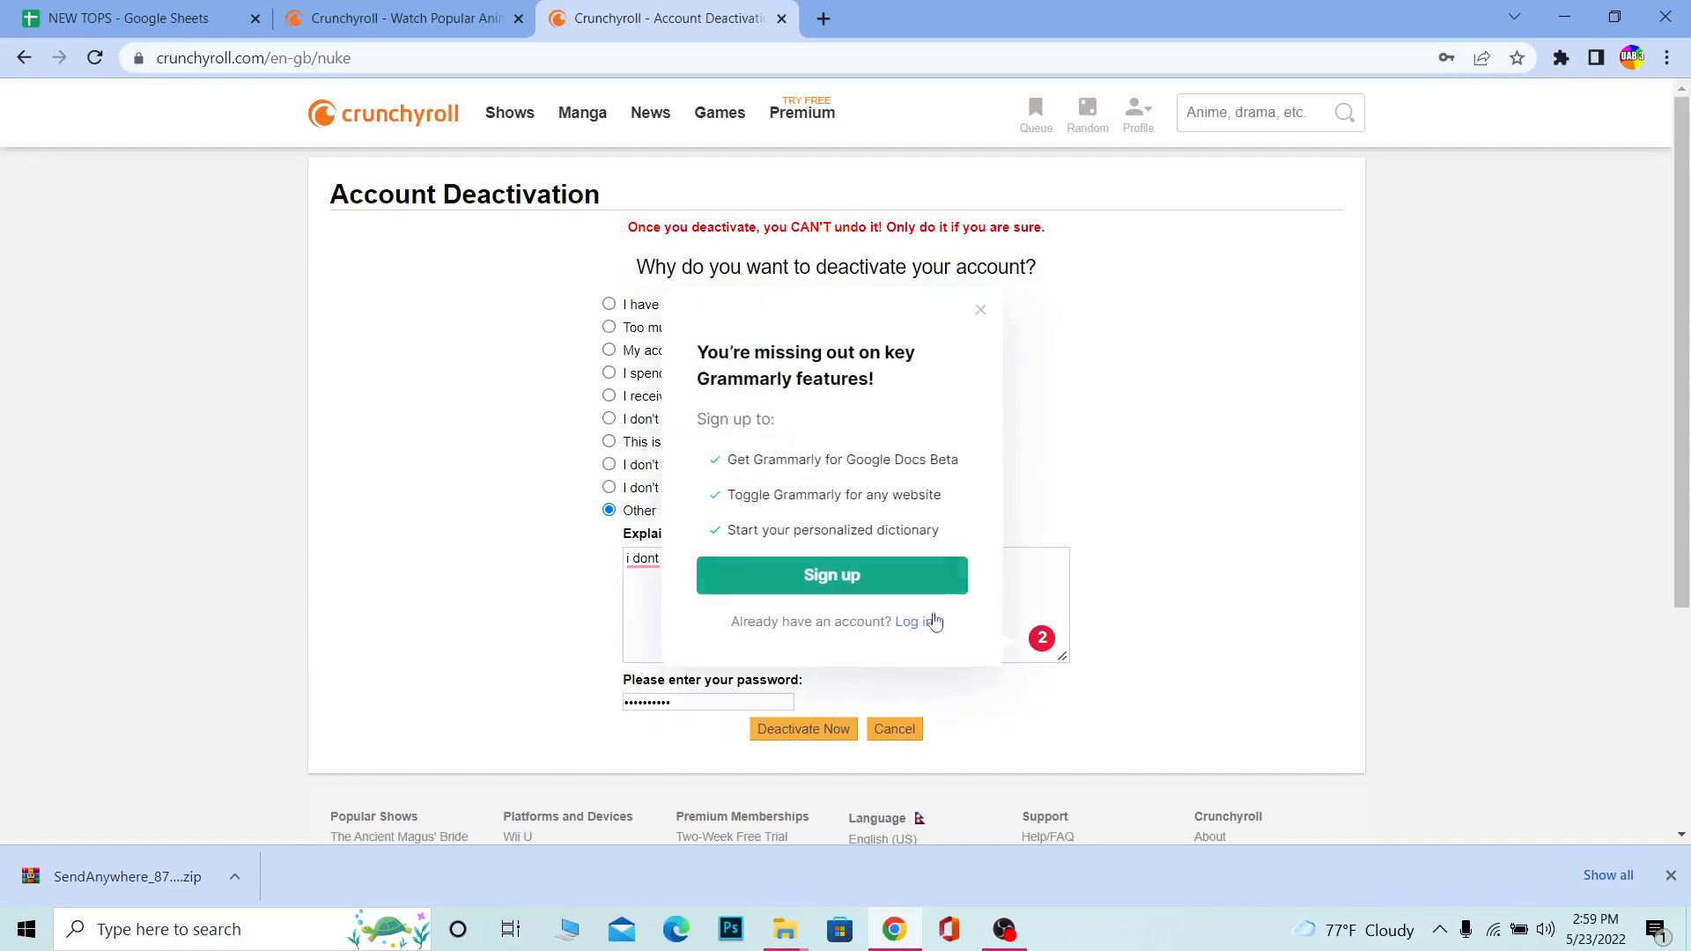
left_click(980, 310)
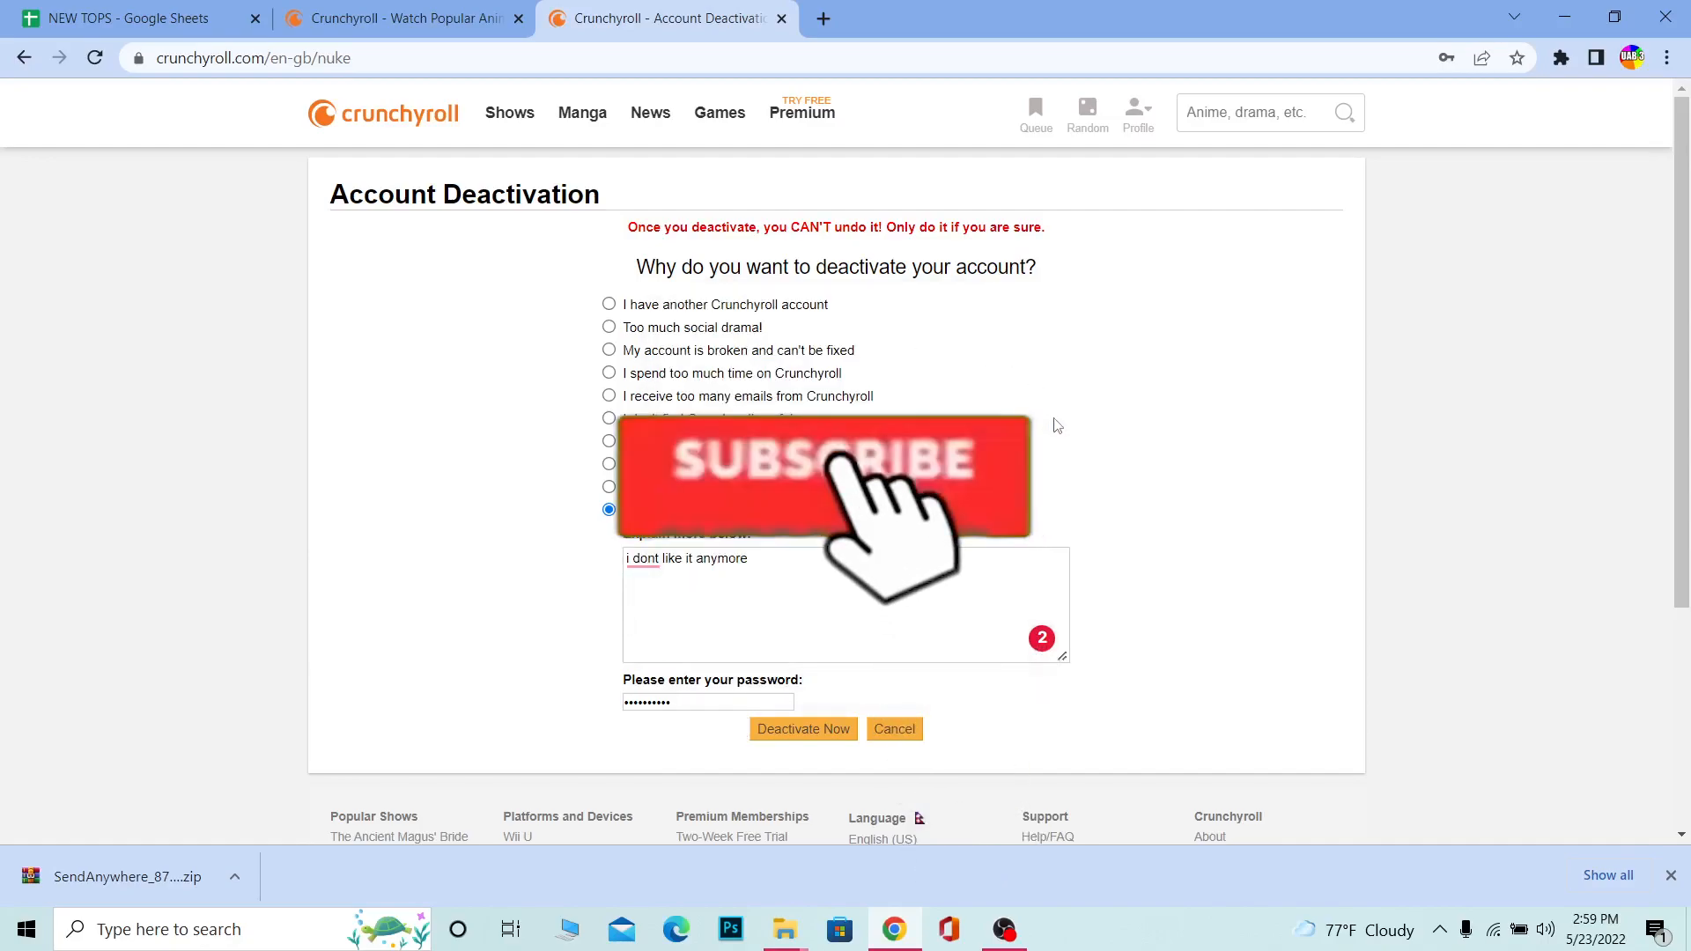